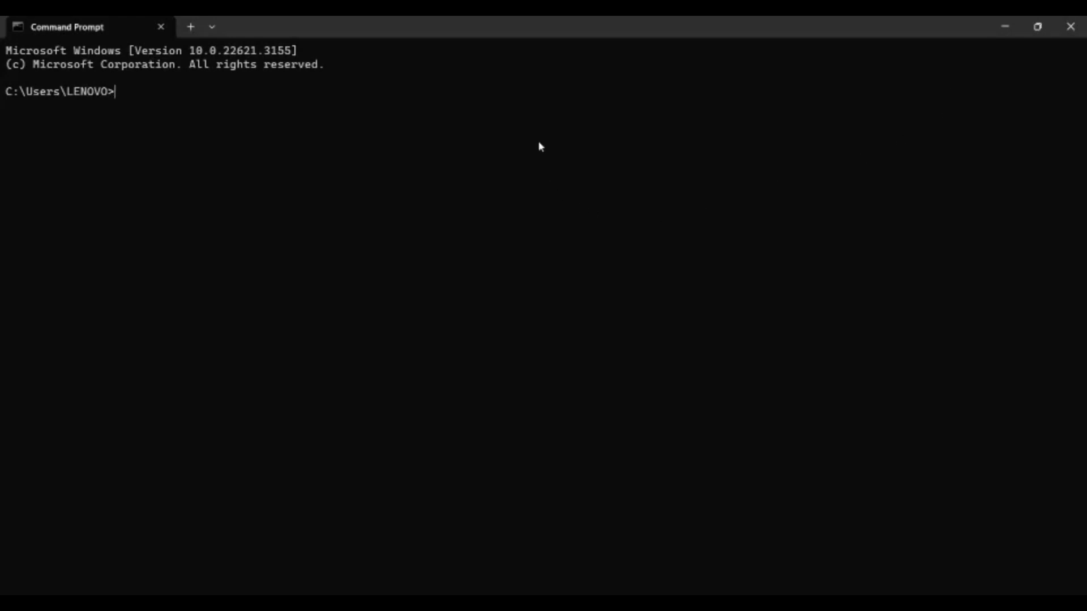
mouse_move(686, 41)
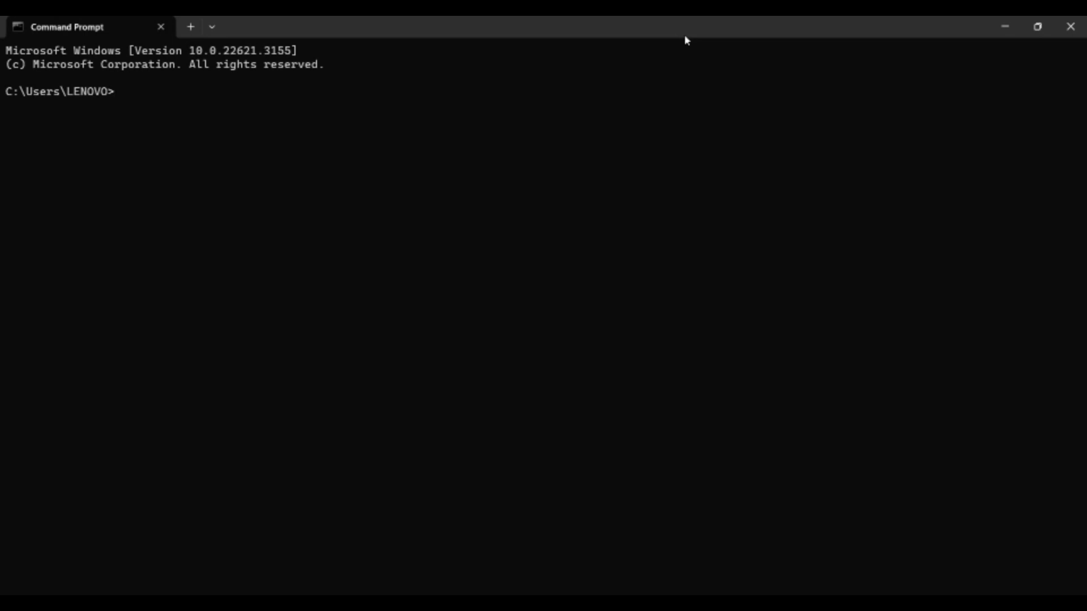
Step: Run print("hello world") directly at the Windows prompt, which fails with "Unable to initialize device PRN"
type("print")
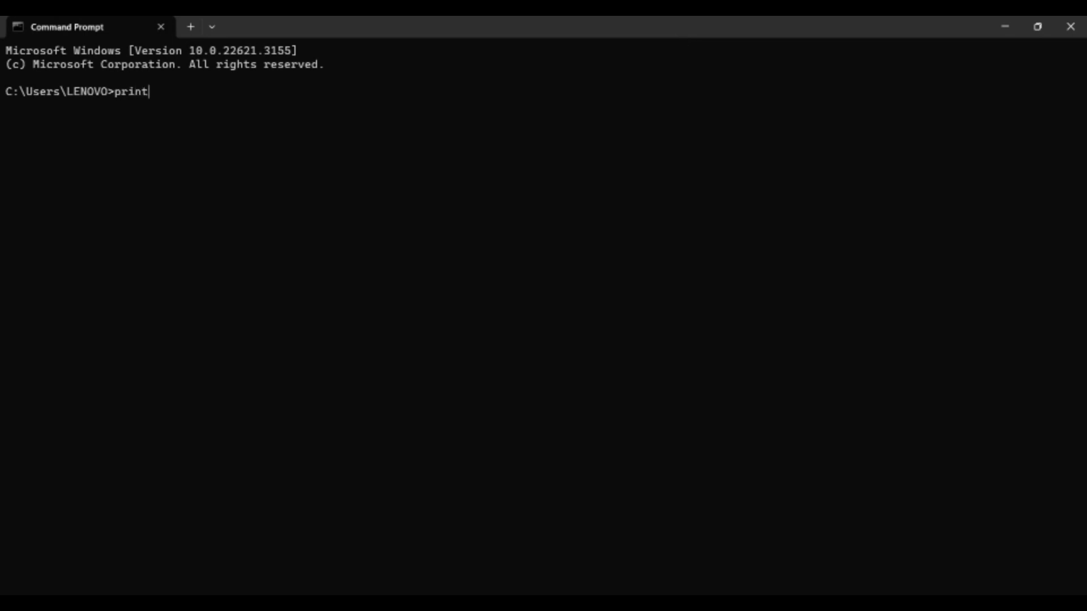
type("(\"h")
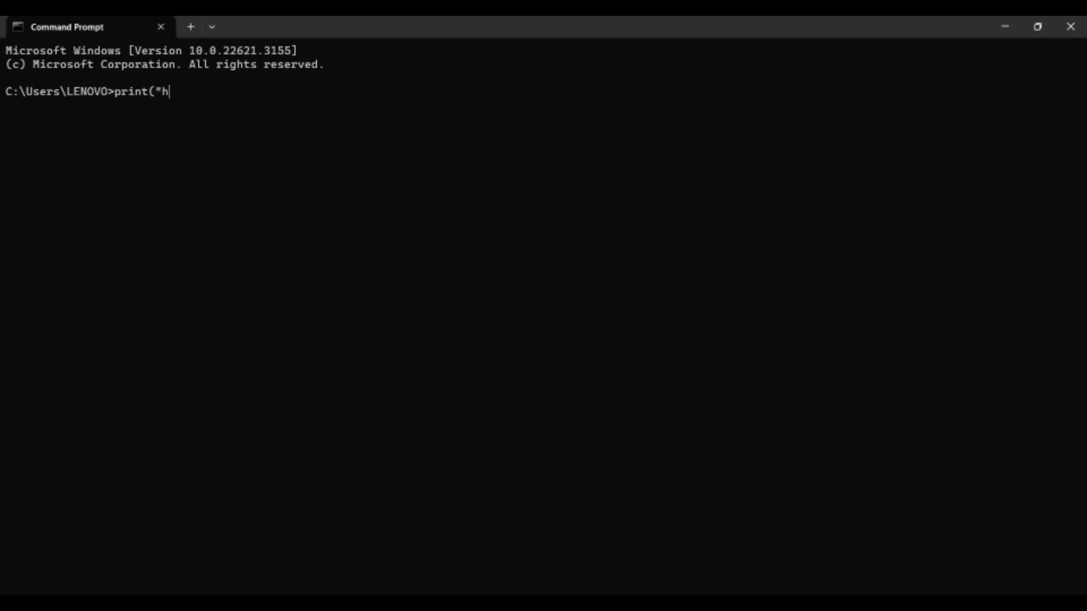
type("ello worl")
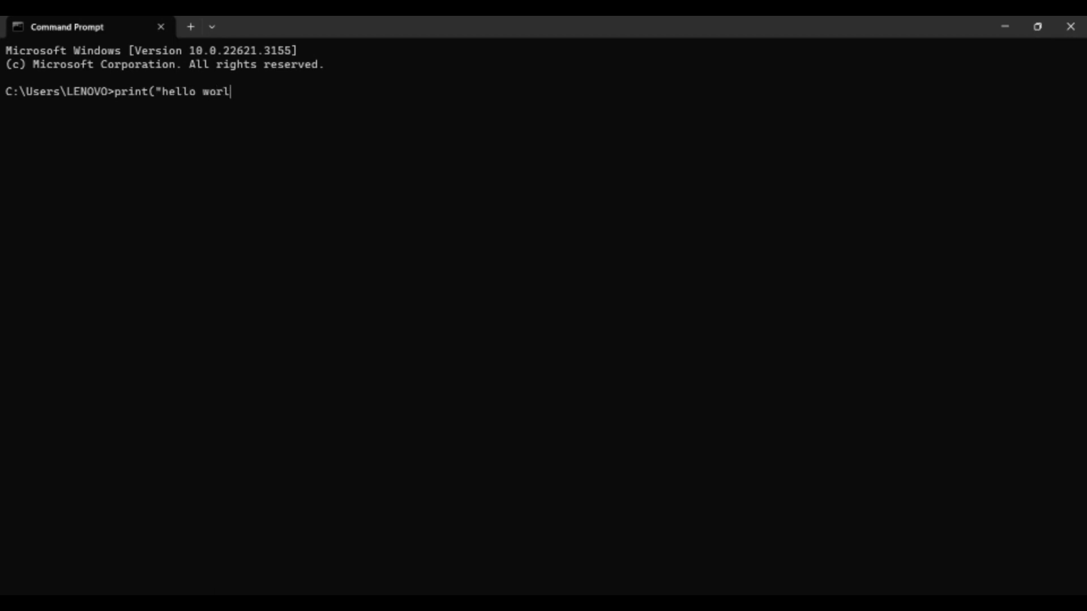
key("Enter")
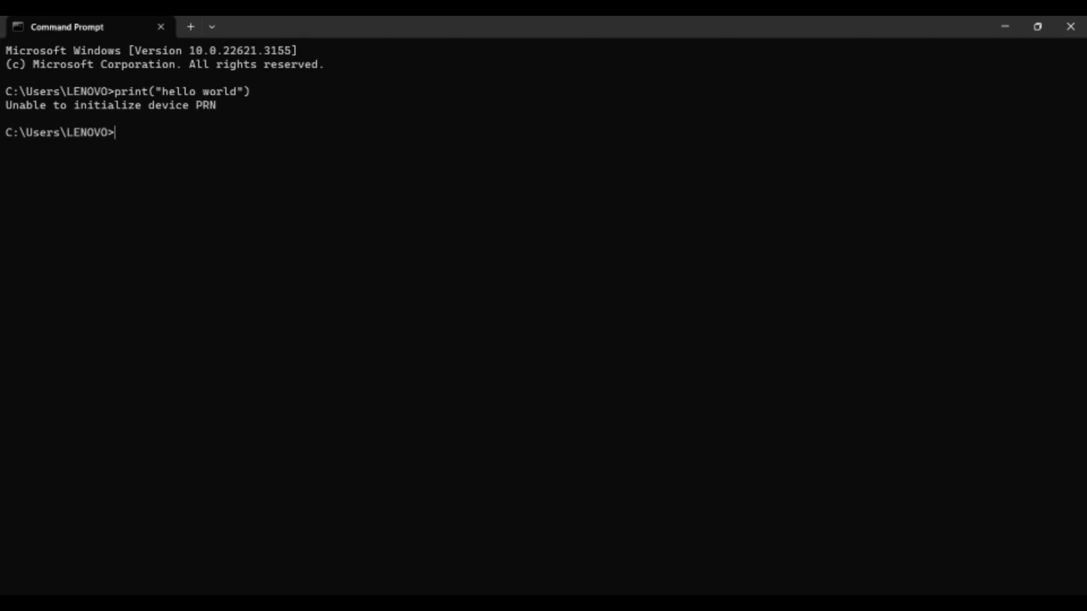
Step: Start Python with py and run print("hello wold") so it prints hello wold
type("py")
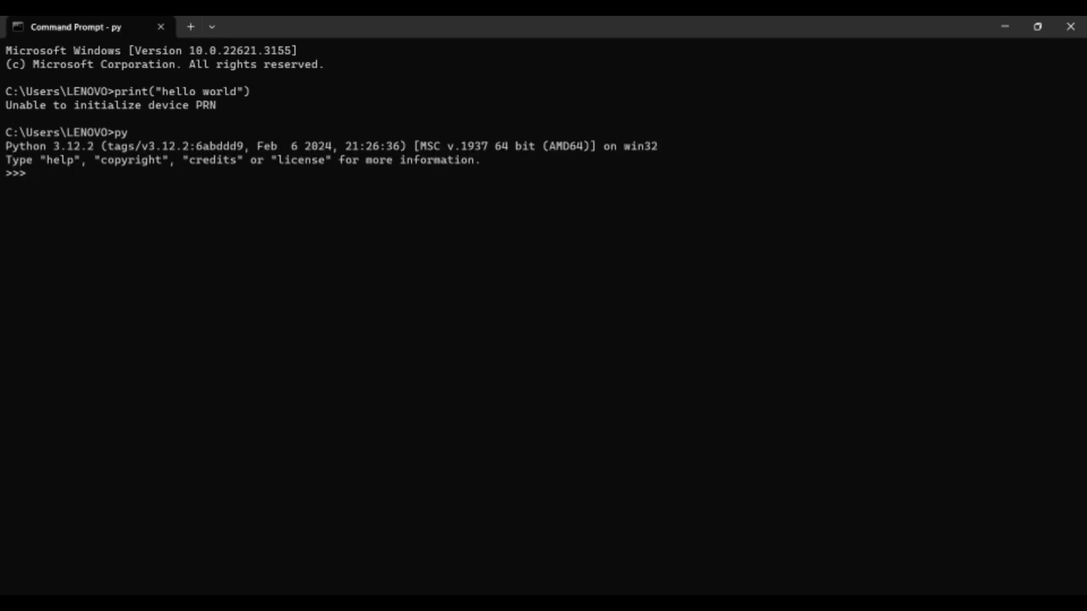
mouse_move(735, 139)
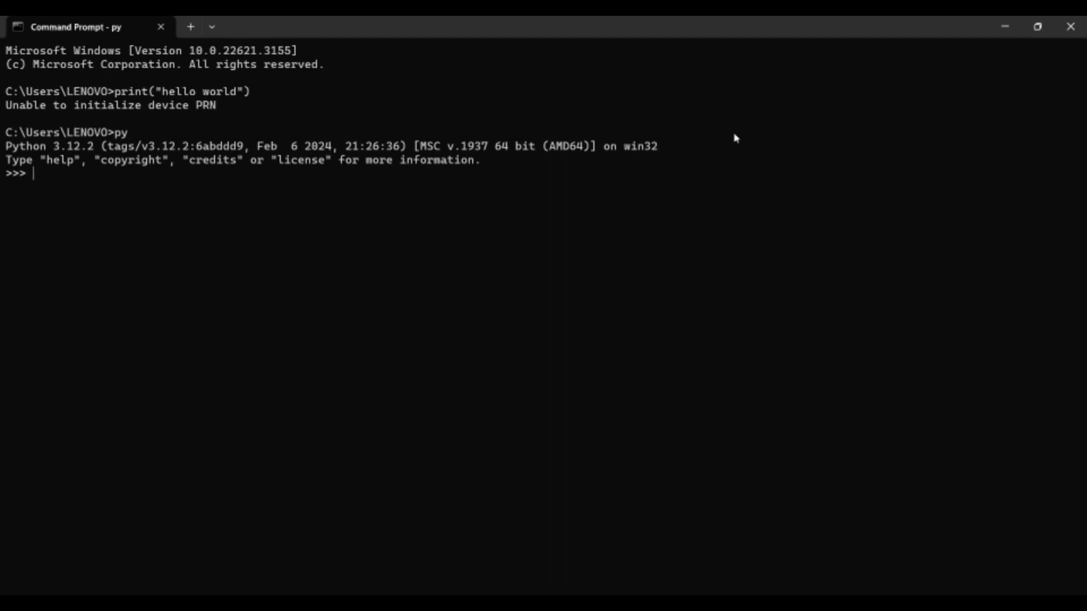
type("print")
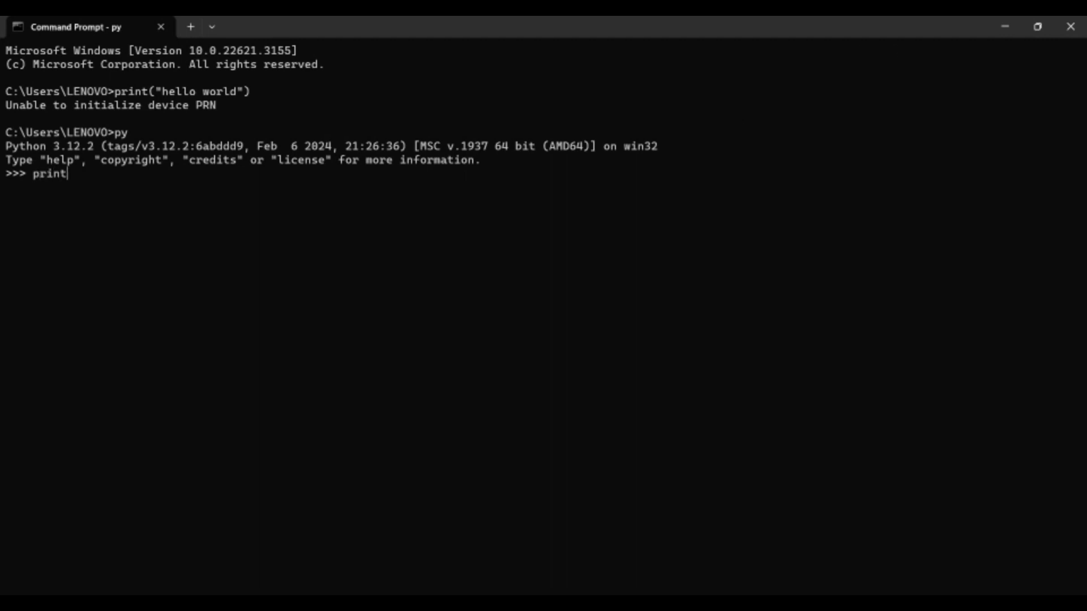
type("(\"hello wold")
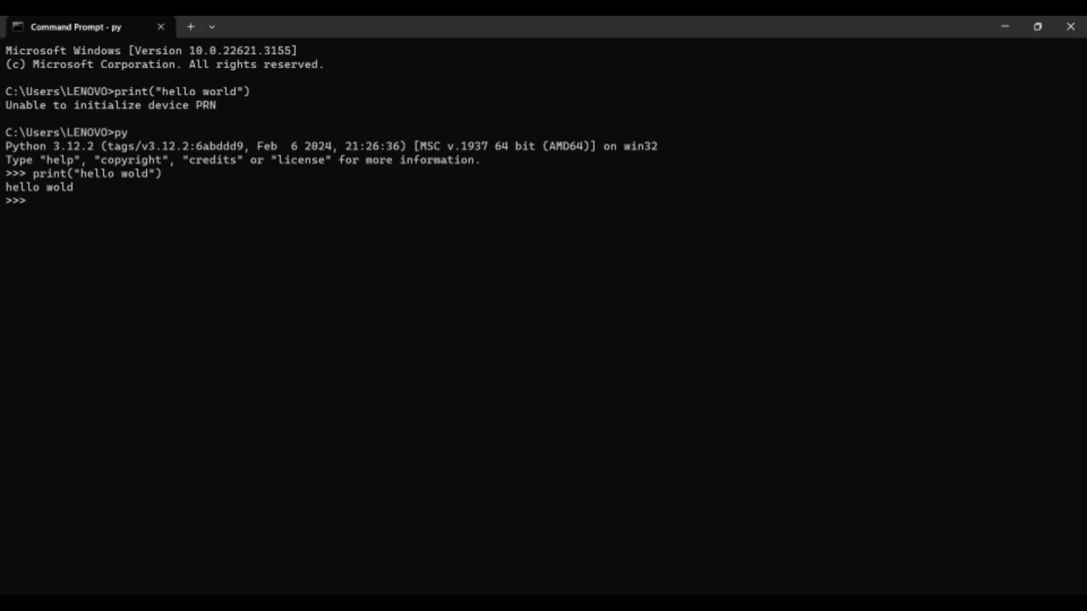
Step: Exit the Python session and leave py trial.py typed at the Windows prompt, not yet run
type("py trial.py")
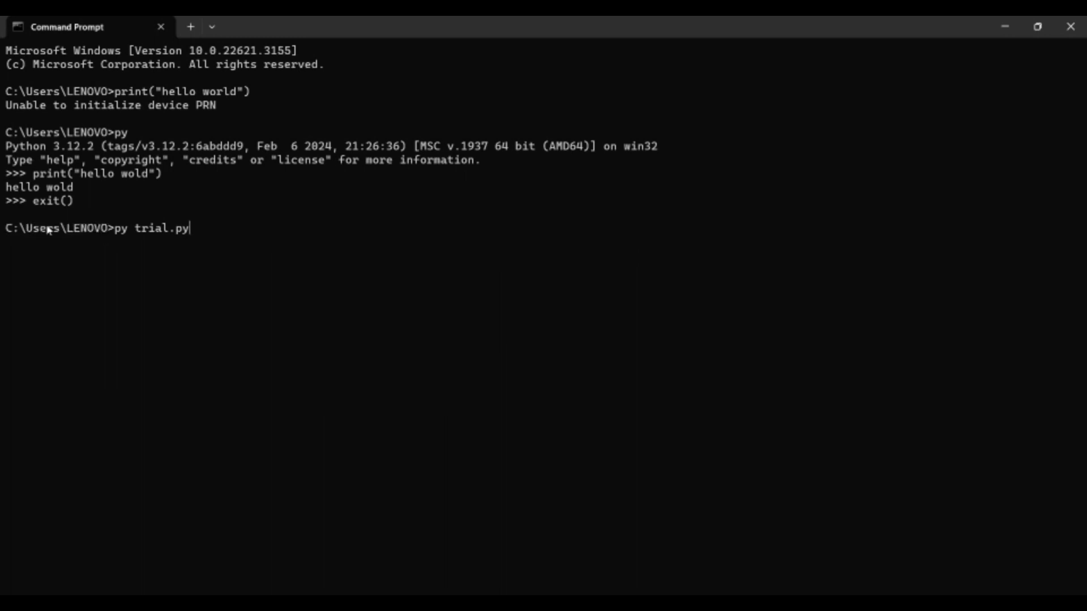
left_click_drag(7, 228, 104, 227)
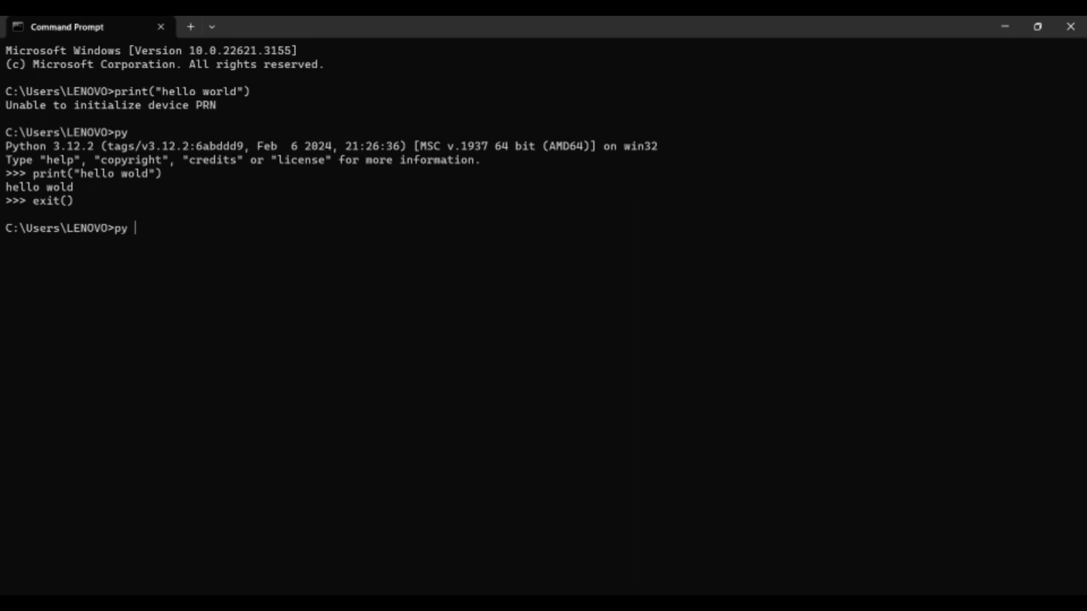
type("trial.p")
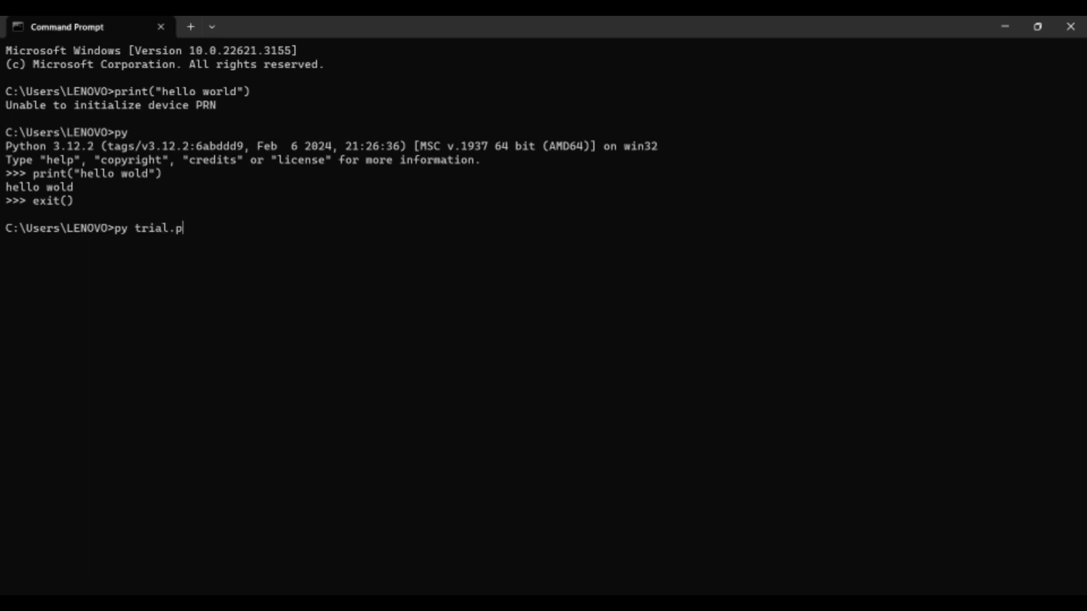
type("y")
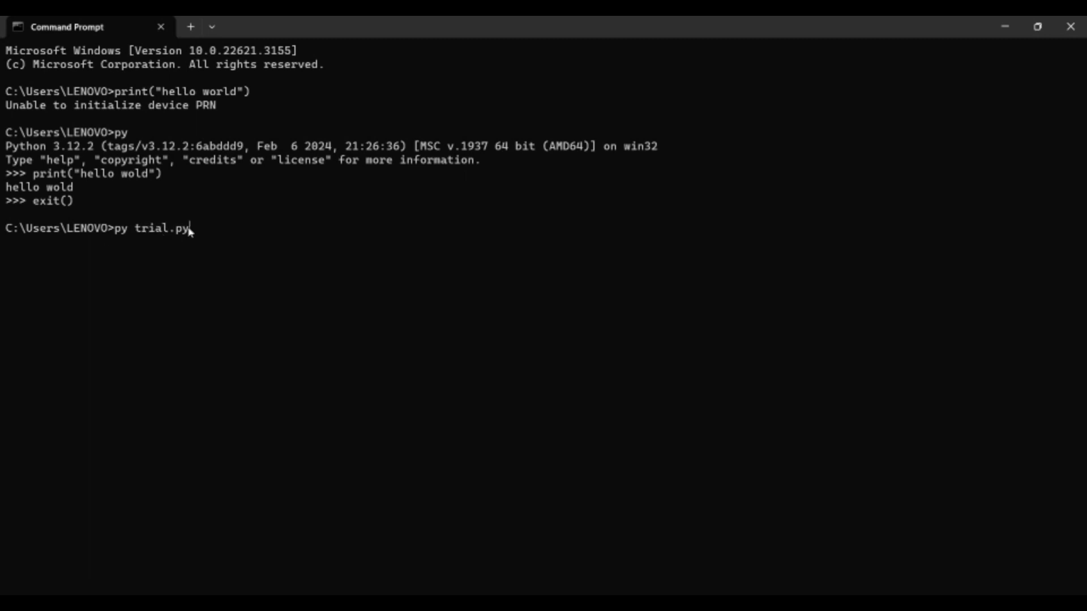